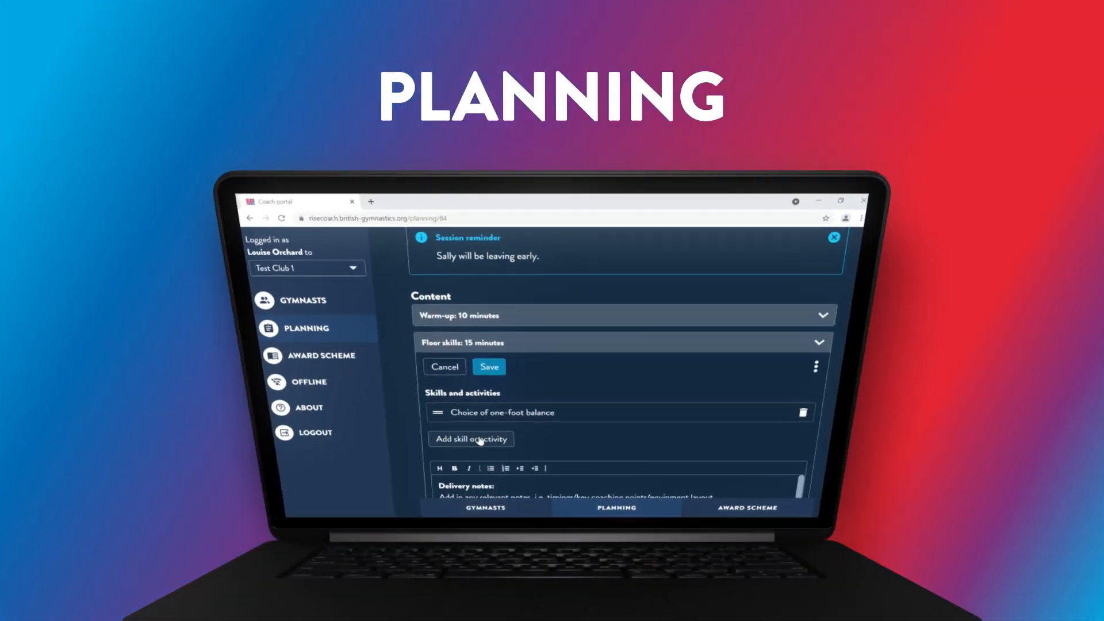
# Add Front to back support to Floor skills and share the Saturday 9am Explore 1 plan with a second coach.
pyautogui.click(470, 438)
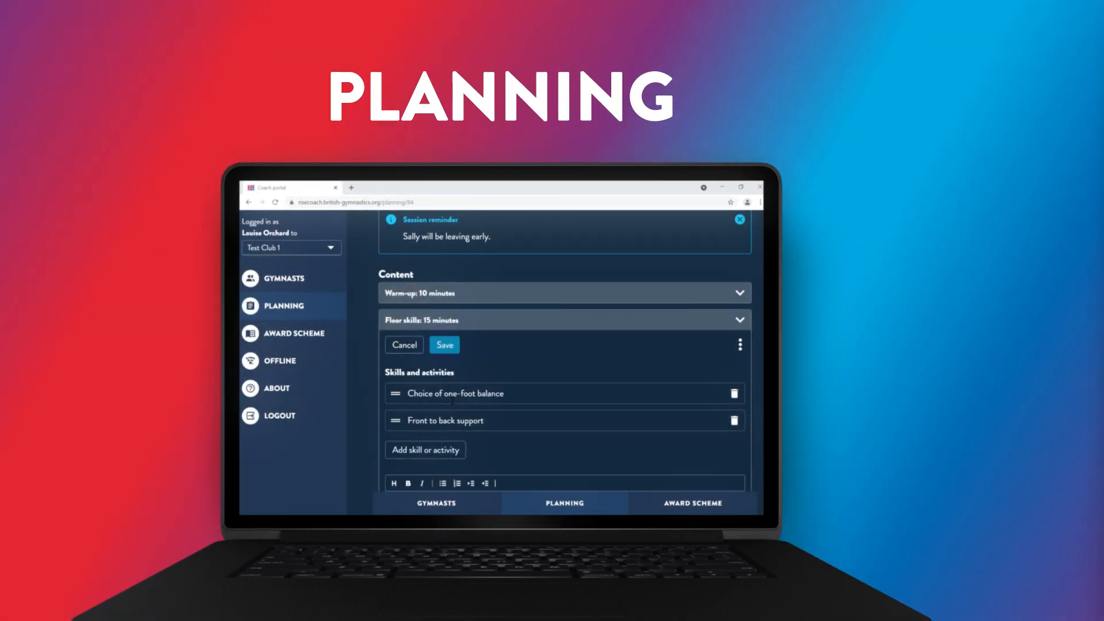
pyautogui.click(895, 222)
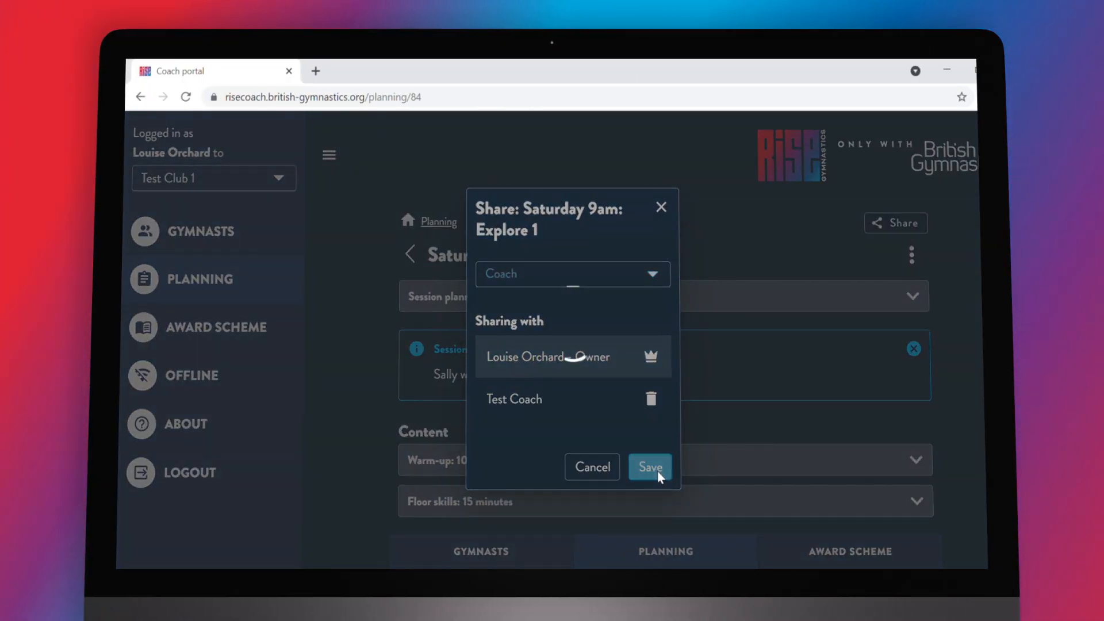